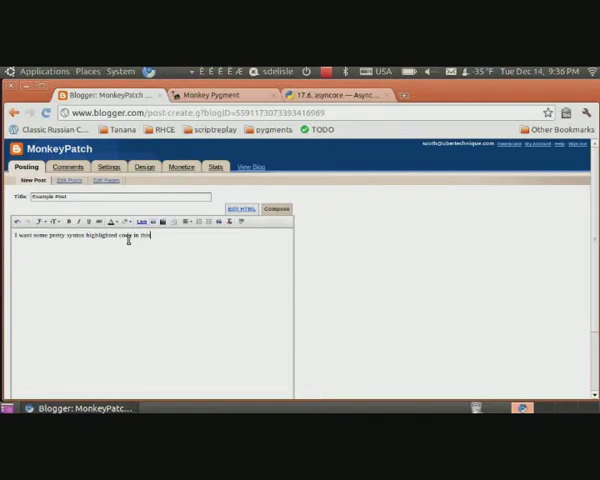
Step: Complete the intro sentence ending "blog post" and copy the asyncore example code
type("blog post")
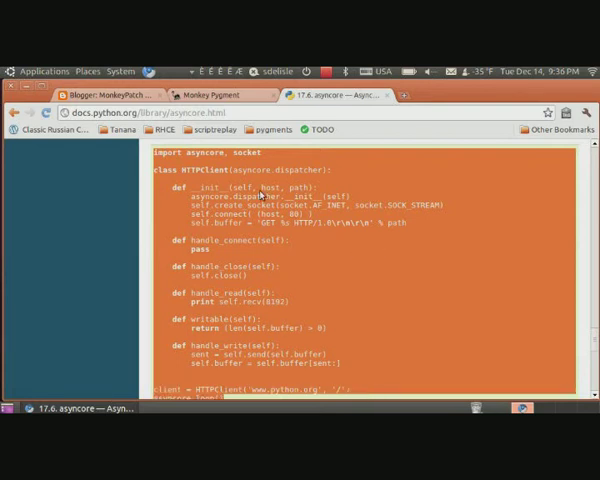
left_click(215, 94)
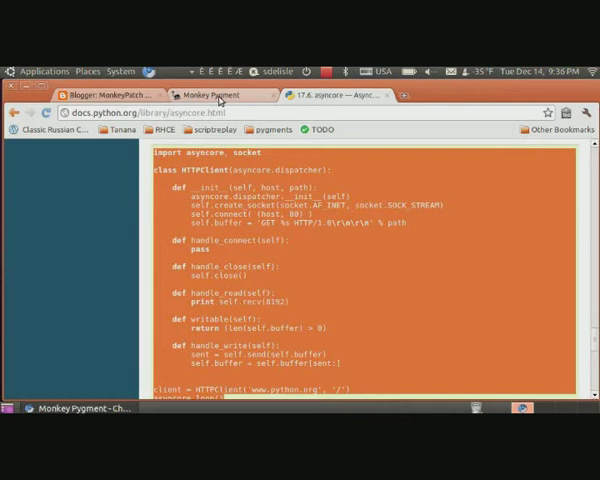
Step: Paste the asyncore code into Monkey Pygment and preview it highlighted as Python
left_click(210, 94)
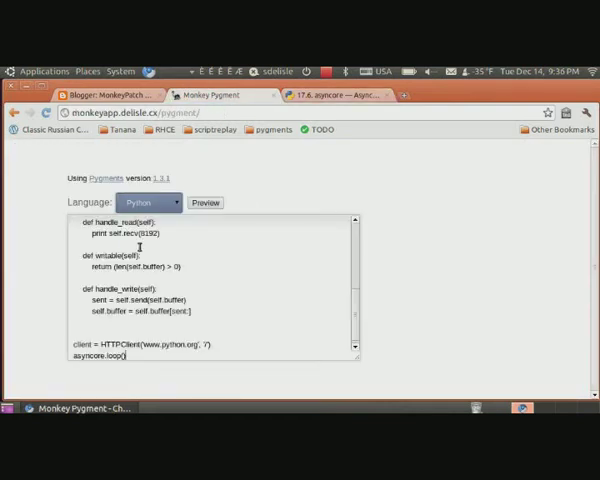
left_click(150, 202)
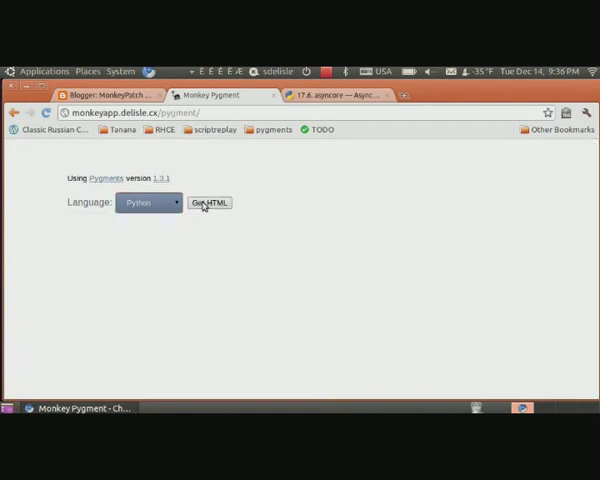
left_click(209, 202)
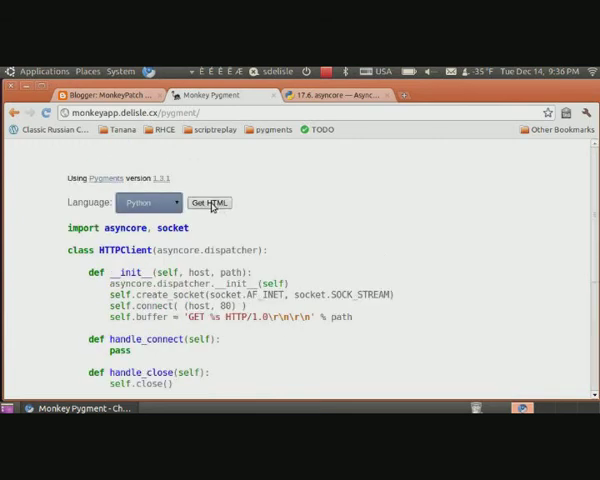
Step: Generate and copy the Pygments HTML markup, then return to the Blogger editor
left_click(209, 202)
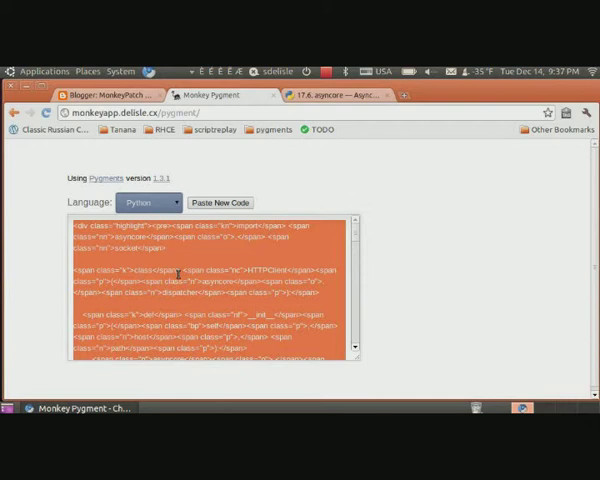
right_click(178, 276)
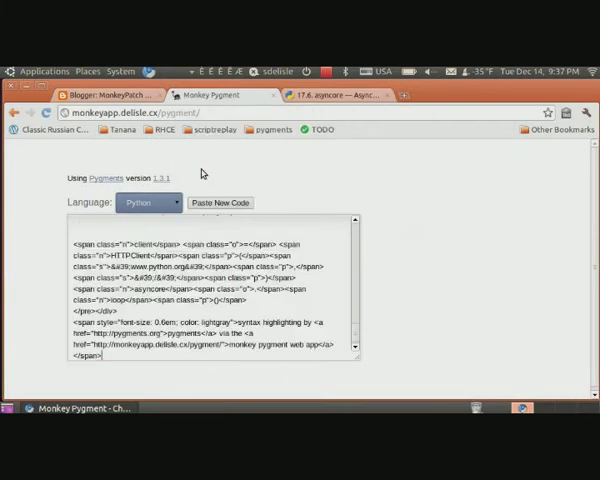
left_click(105, 94)
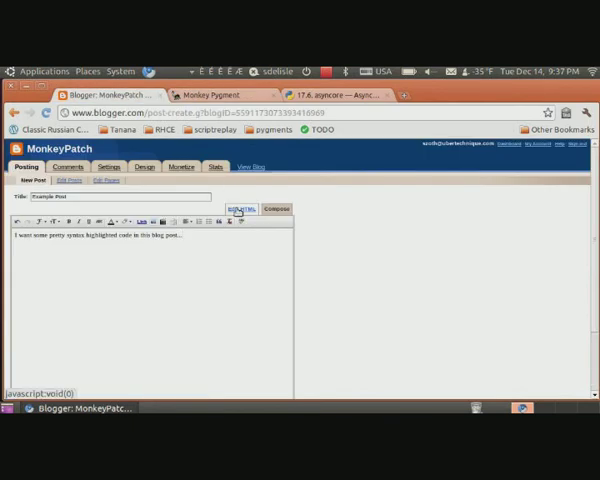
Step: Paste the highlighted markup into the post's HTML view below the intro, then preview
left_click(242, 209)
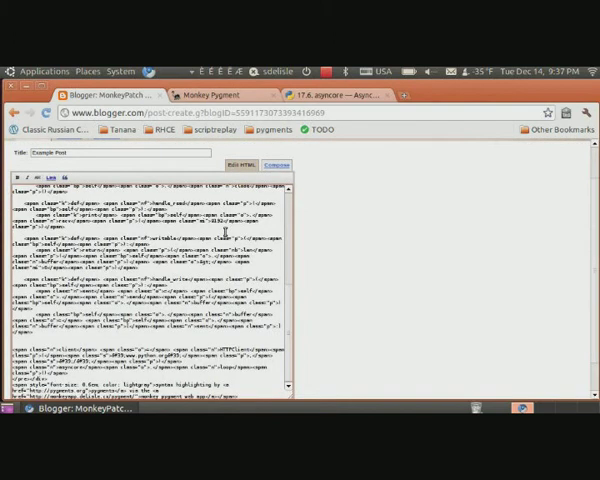
left_click(276, 165)
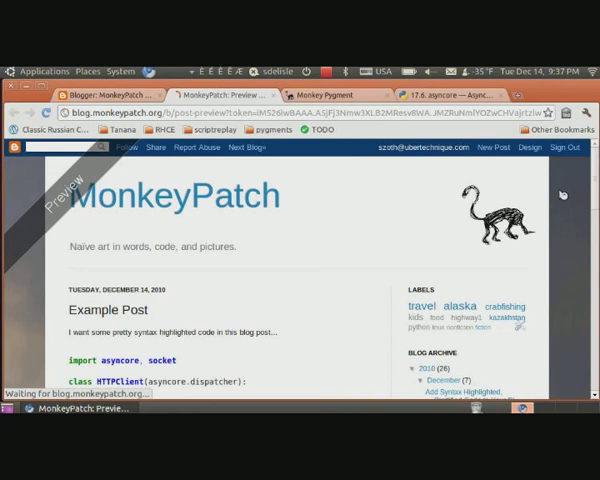
Step: Scroll the Example Post preview through the highlighted code to the attribution line
scroll("down", 3)
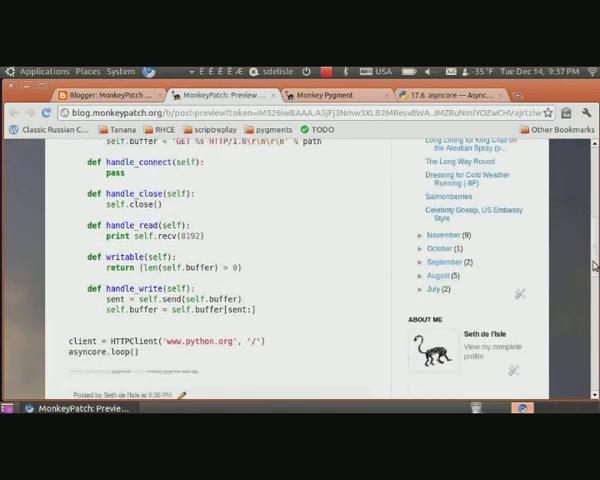